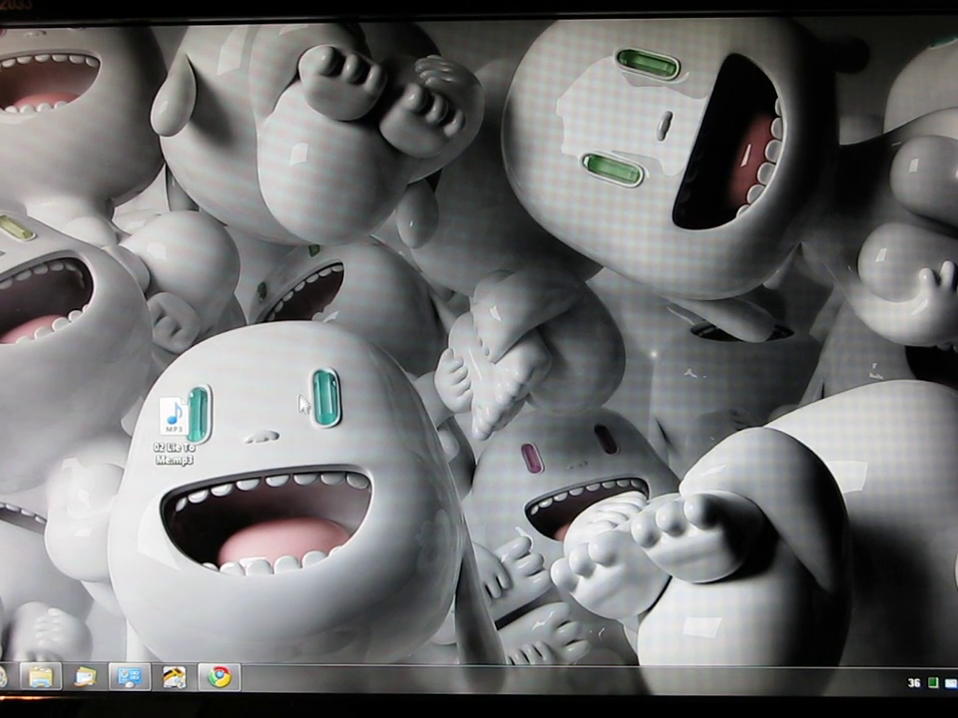
mouse_move(162, 622)
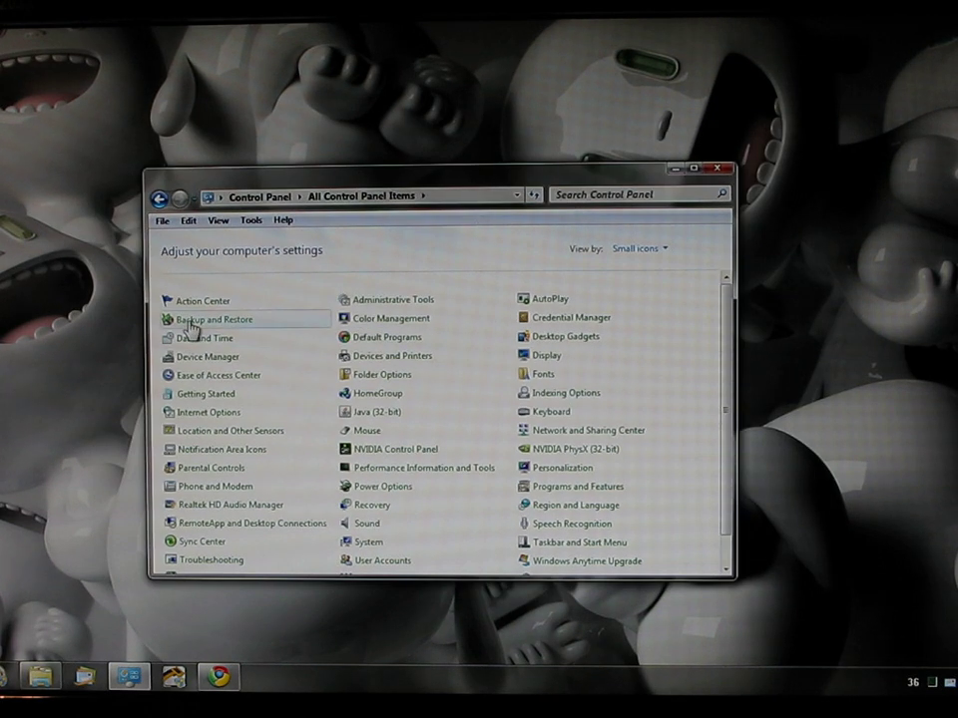
Step: Go to the Backup and Restore settings from All Control Panel Items
click(214, 319)
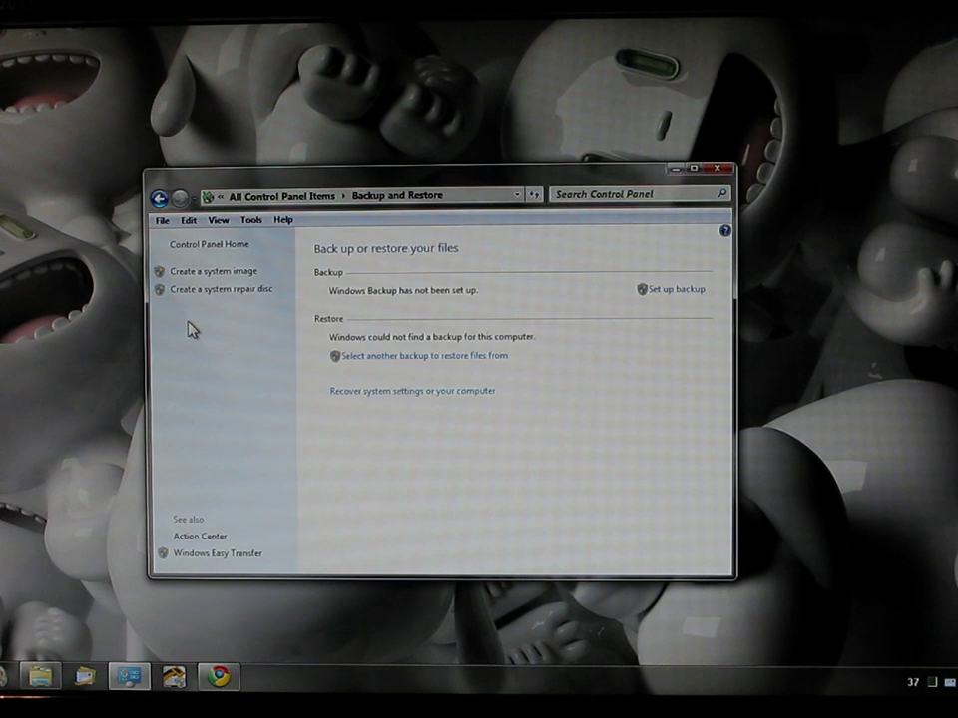
mouse_move(596, 347)
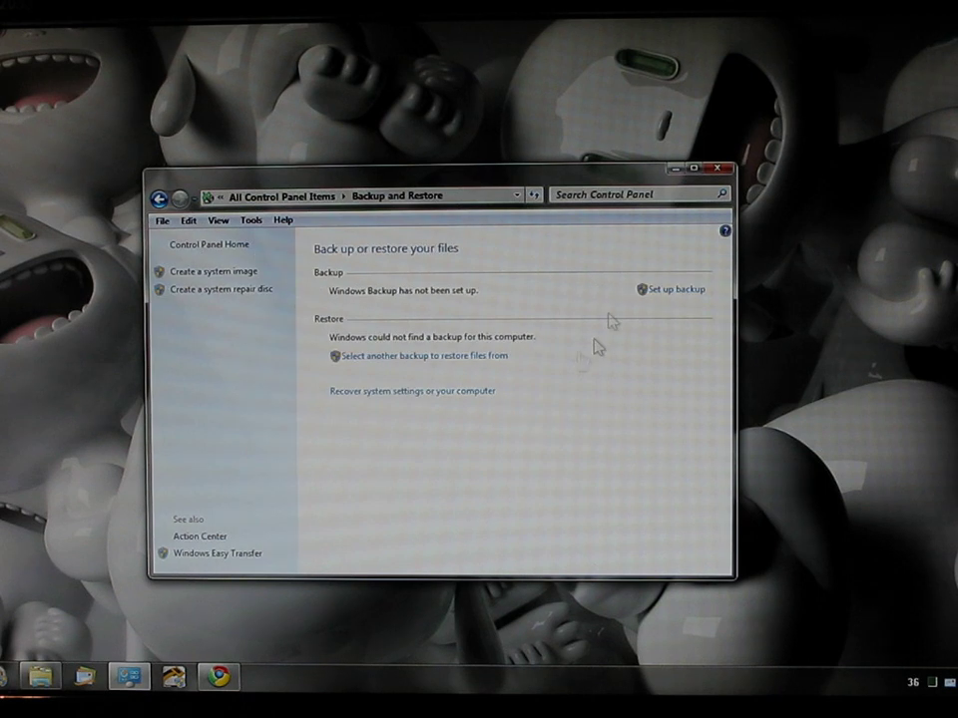
mouse_move(509, 329)
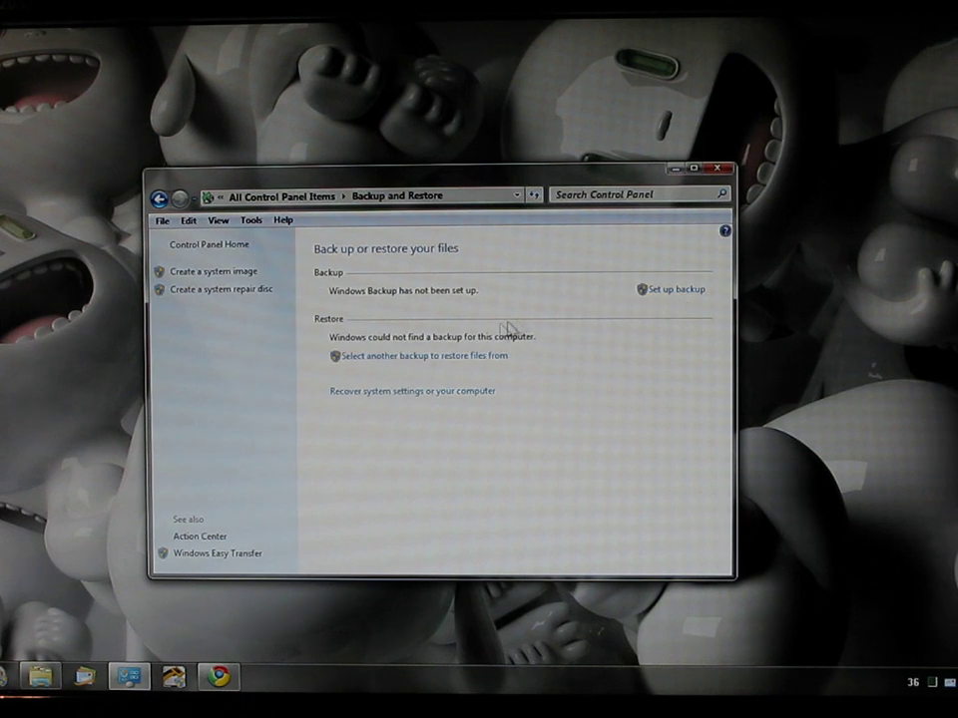
mouse_move(212, 295)
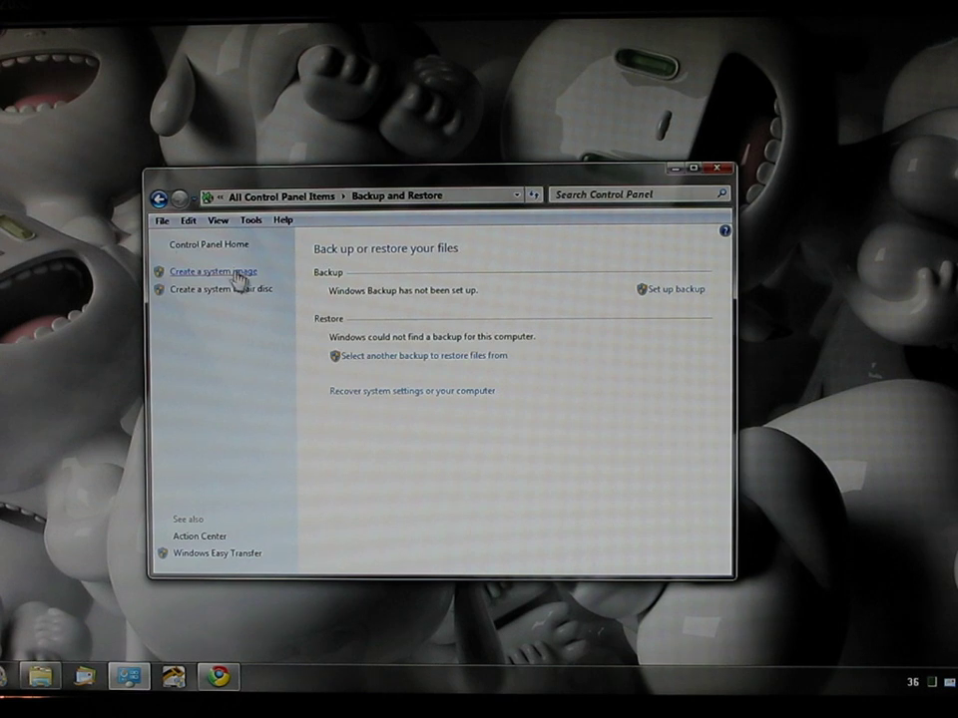
mouse_move(188, 274)
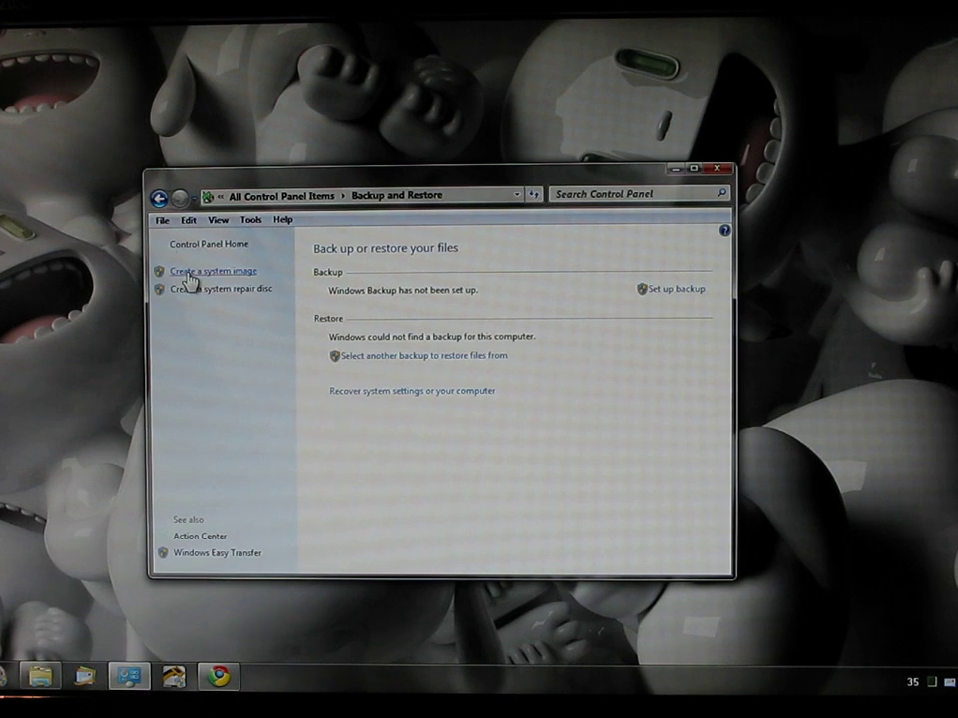
Step: Begin the Create a system image wizard and expand the hard-disk drive list
click(212, 271)
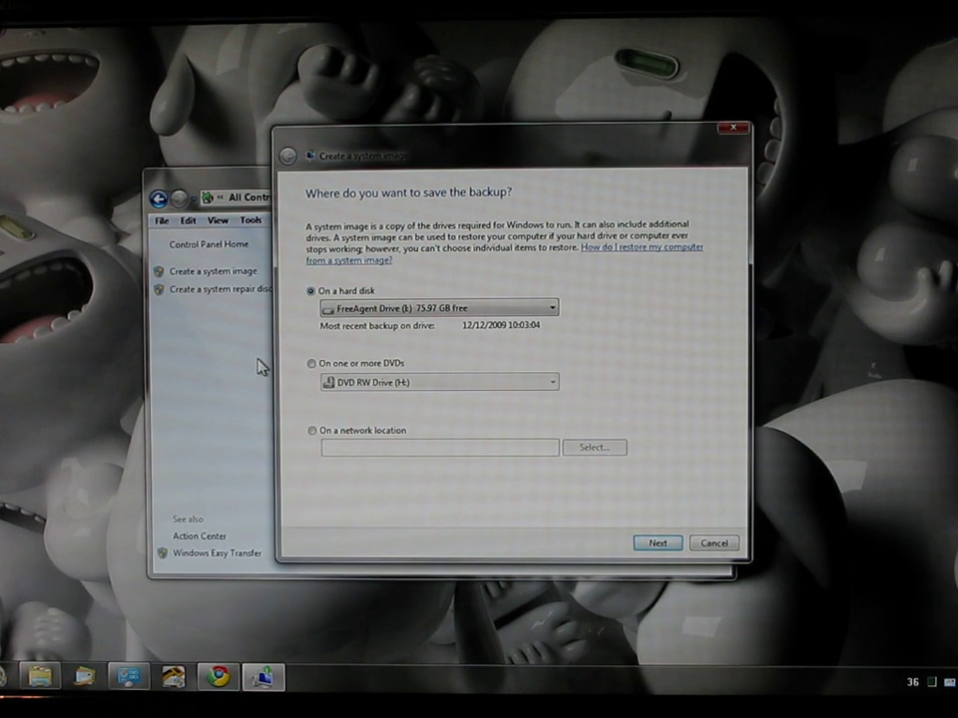
click(439, 307)
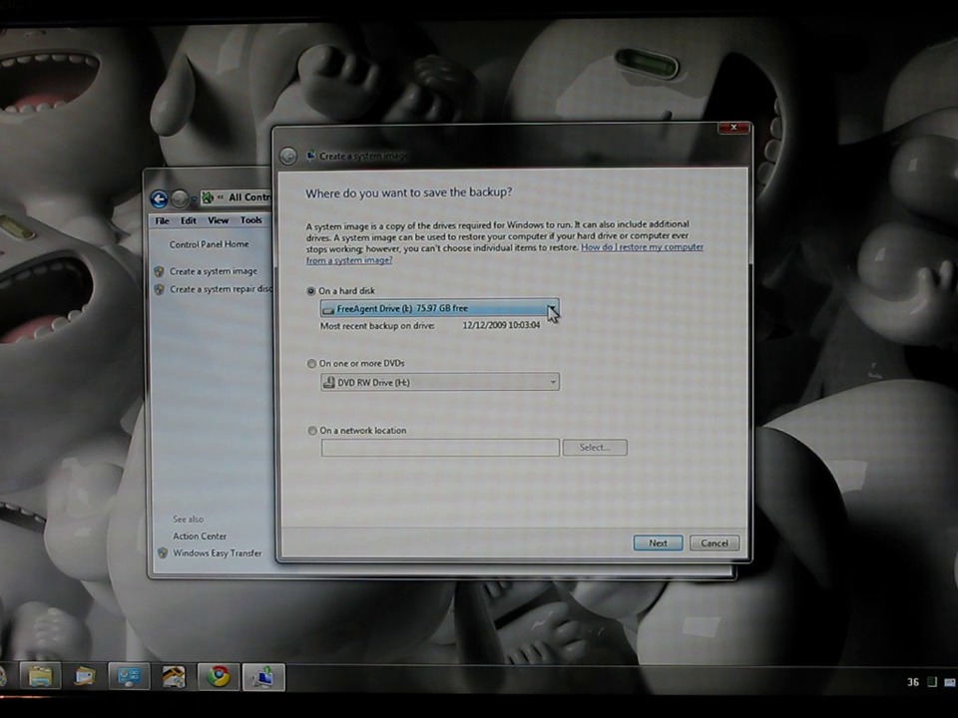
click(551, 308)
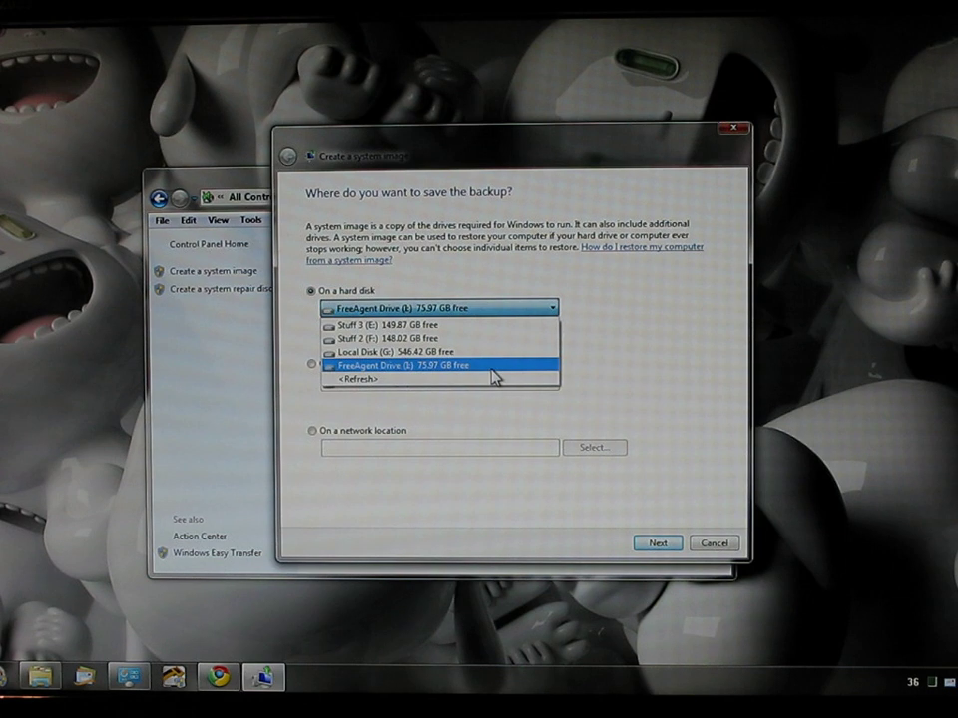
mouse_move(419, 352)
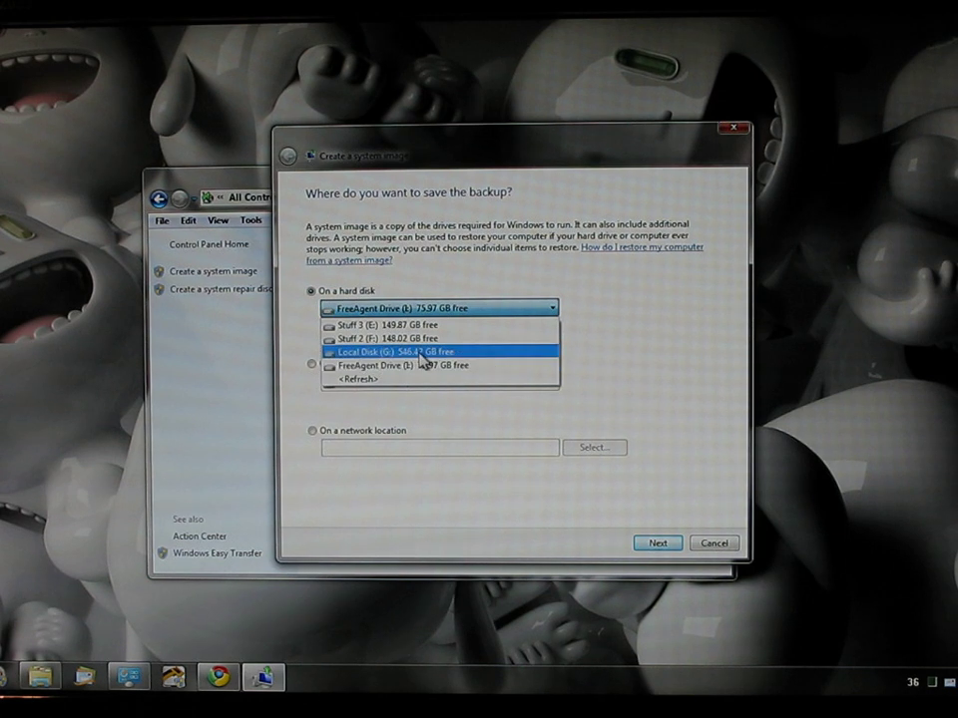
mouse_move(447, 364)
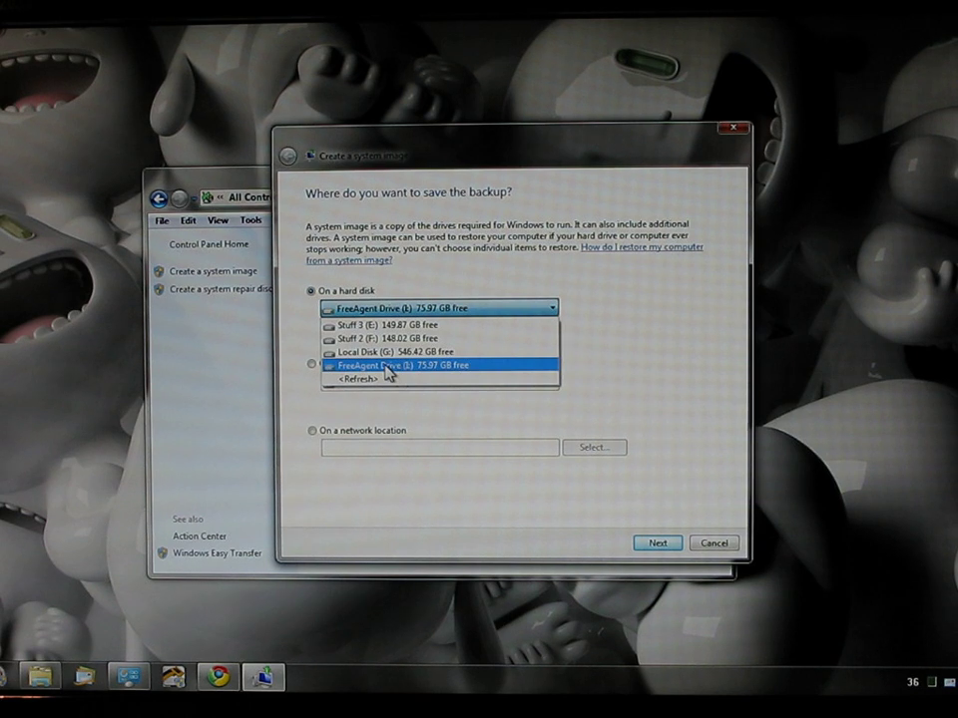
Step: Choose FreeAgent Drive as the hard-disk destination for the system image
click(417, 365)
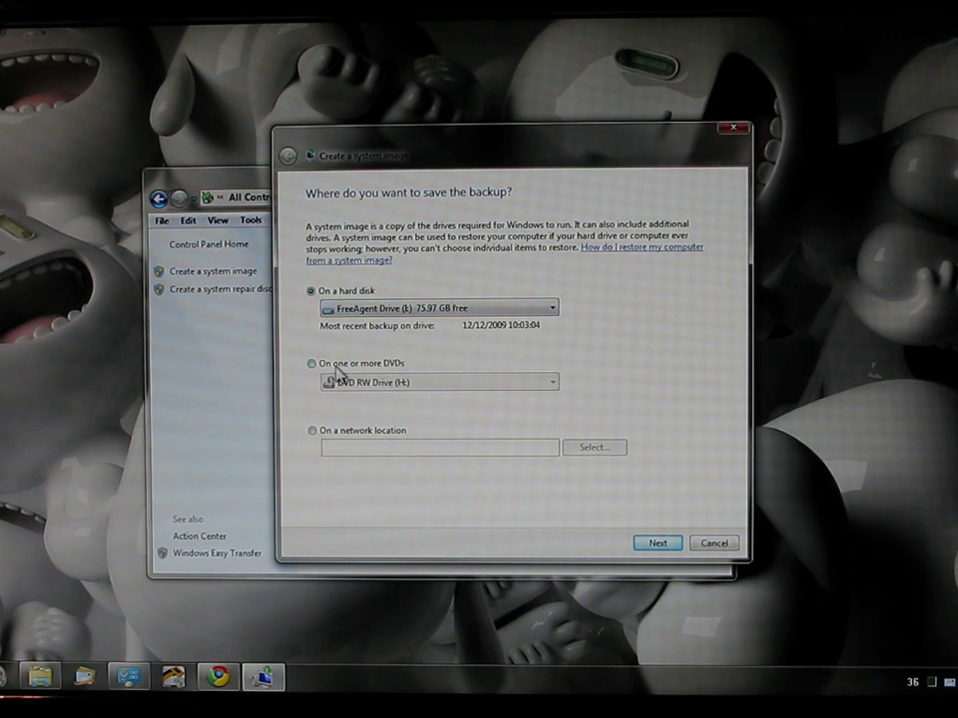
mouse_move(332, 467)
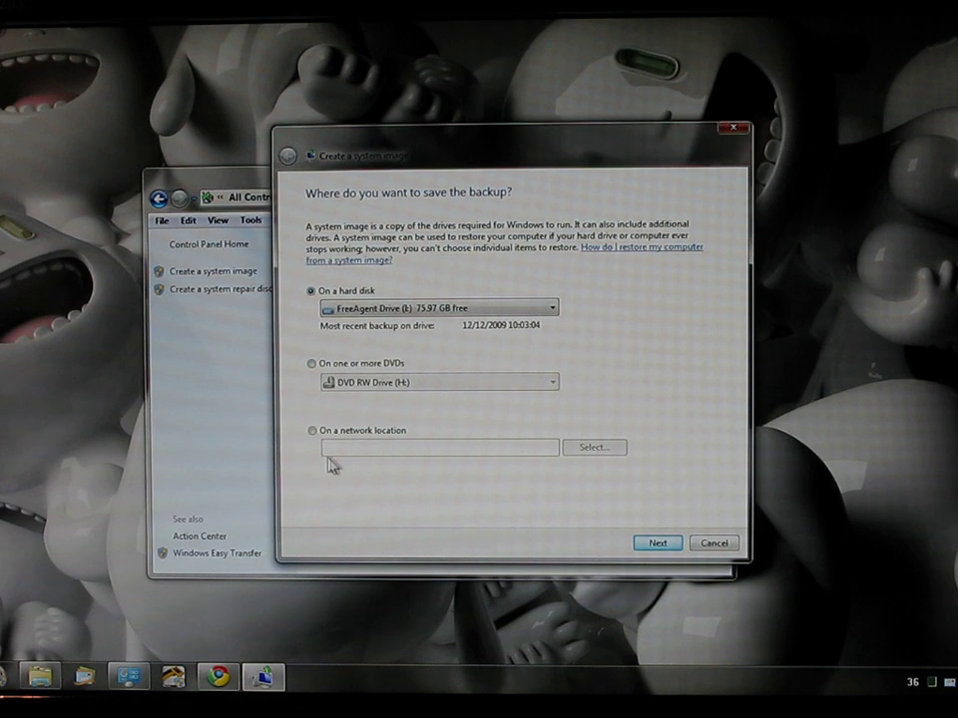
mouse_move(389, 455)
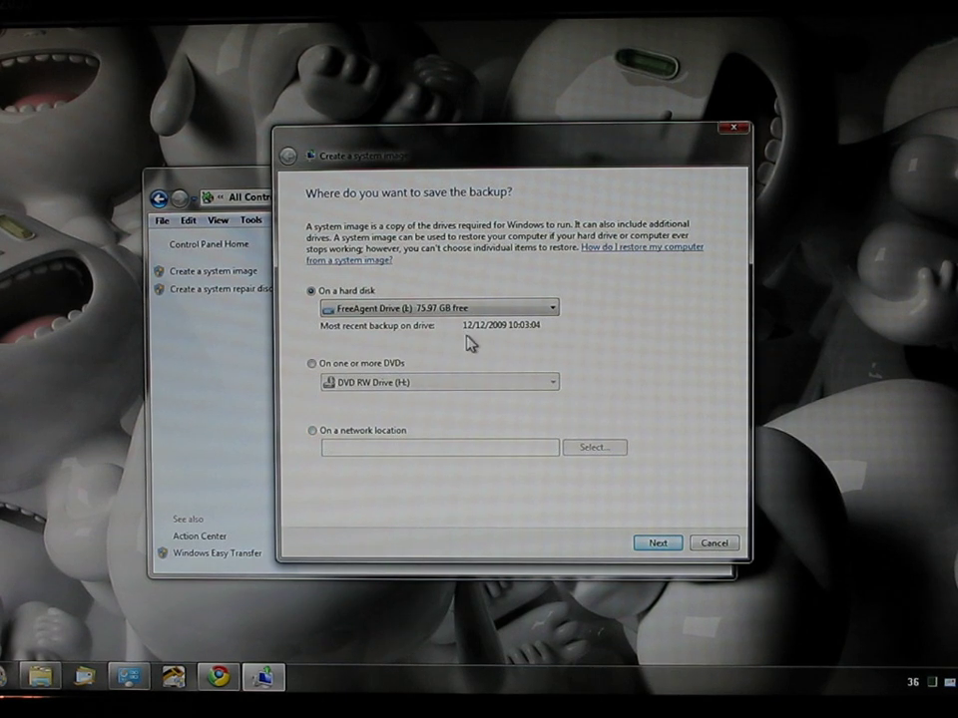
click(439, 308)
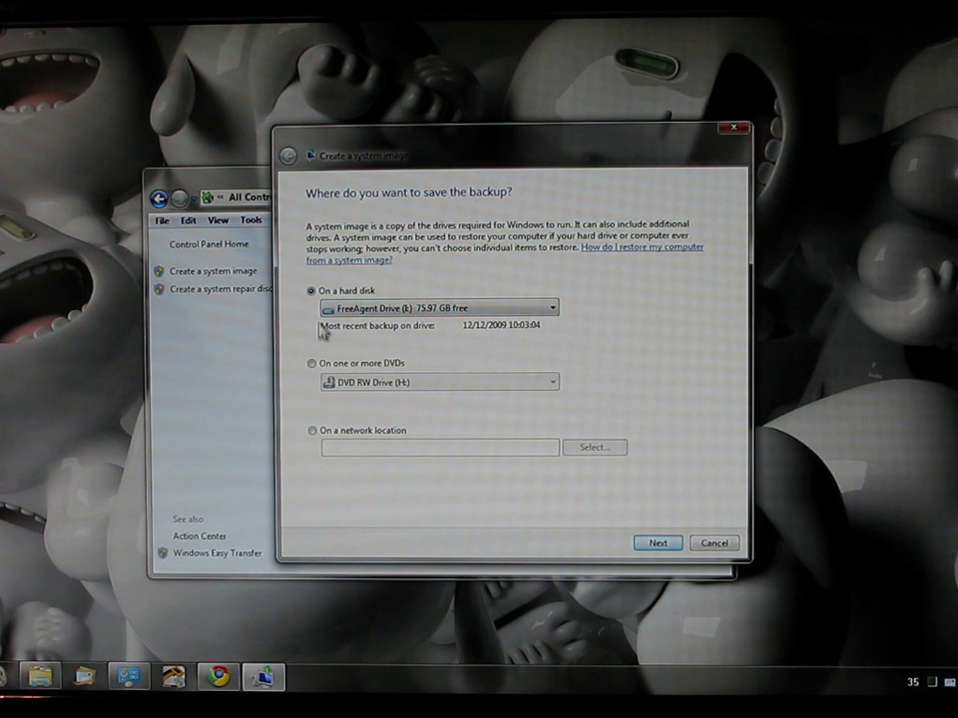
mouse_move(301, 443)
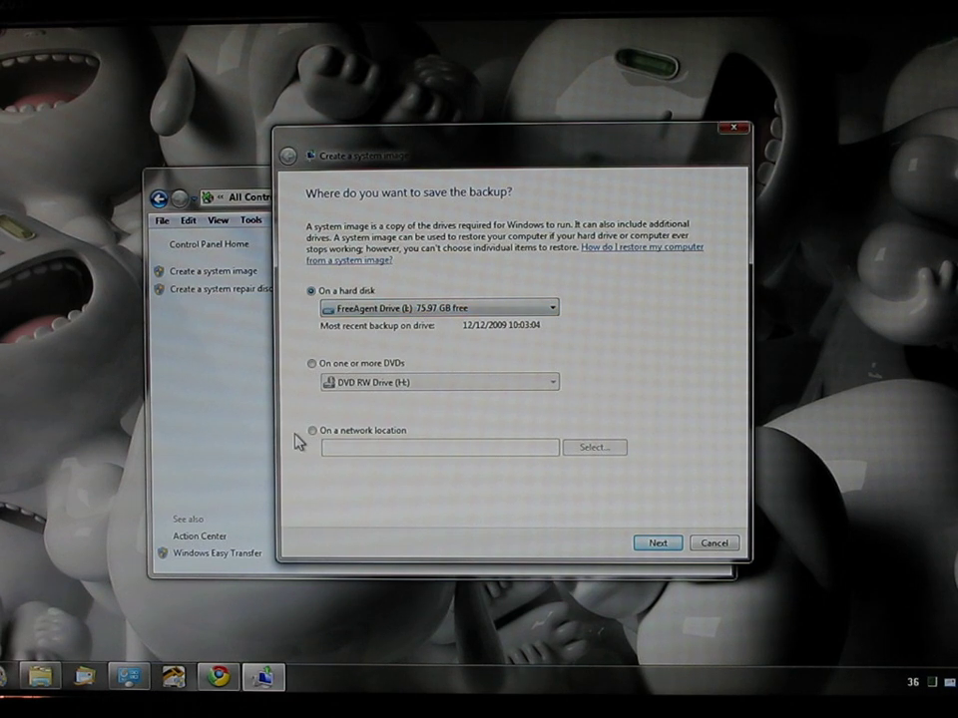
mouse_move(375, 379)
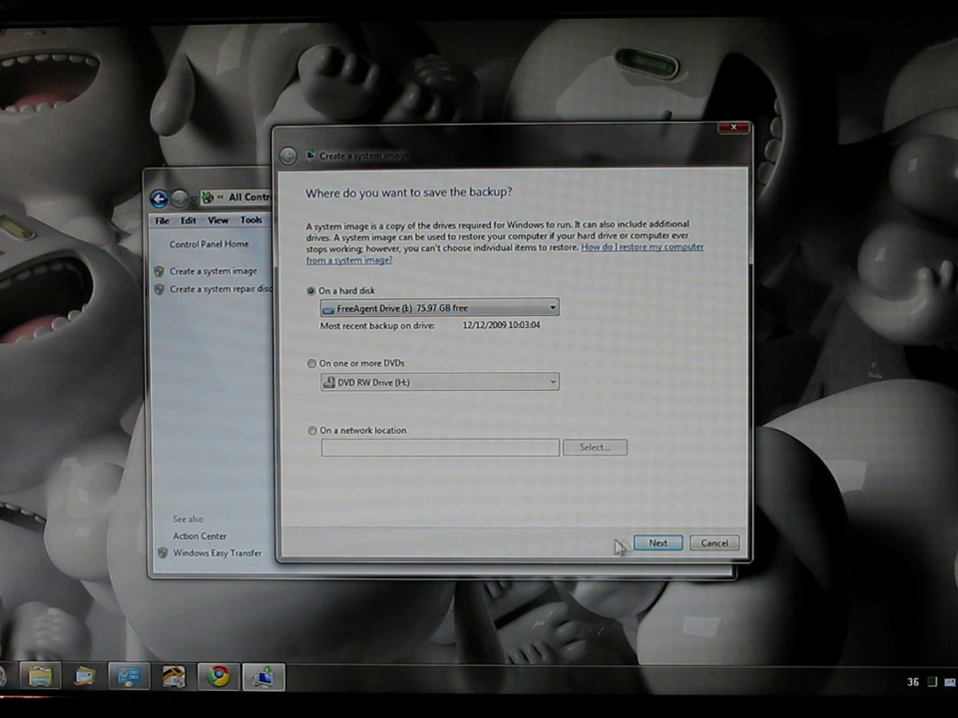
click(657, 543)
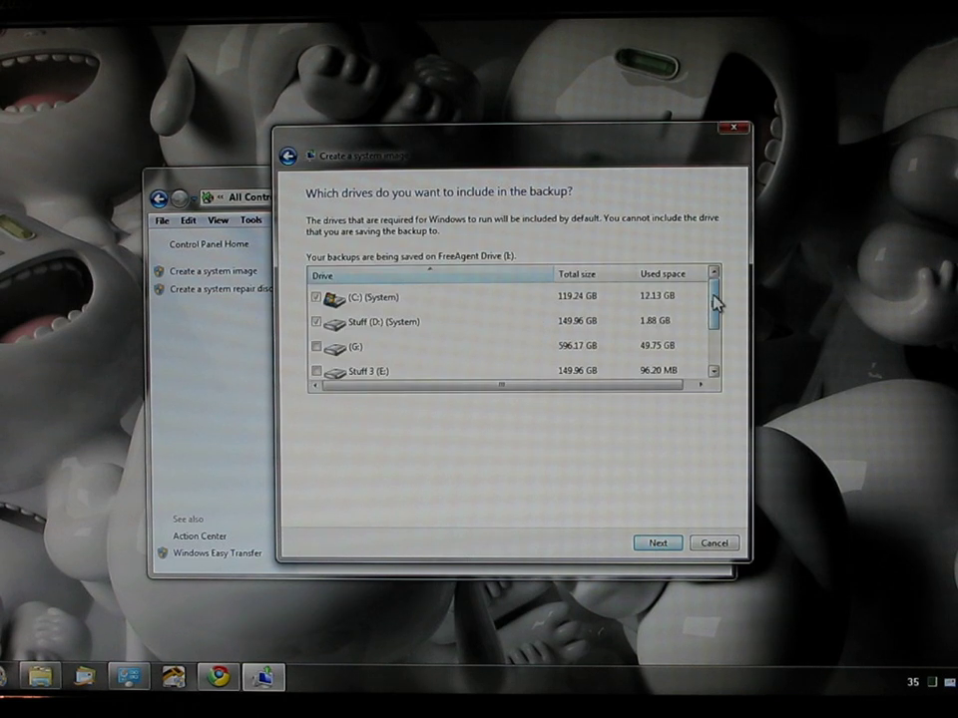
scroll(down, 3)
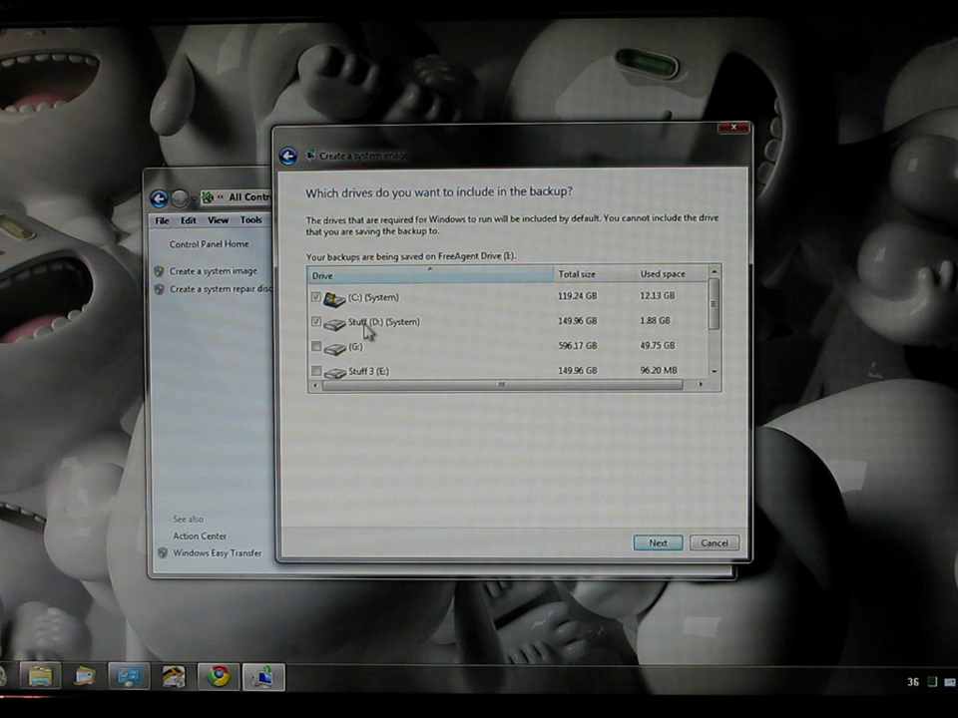
mouse_move(413, 333)
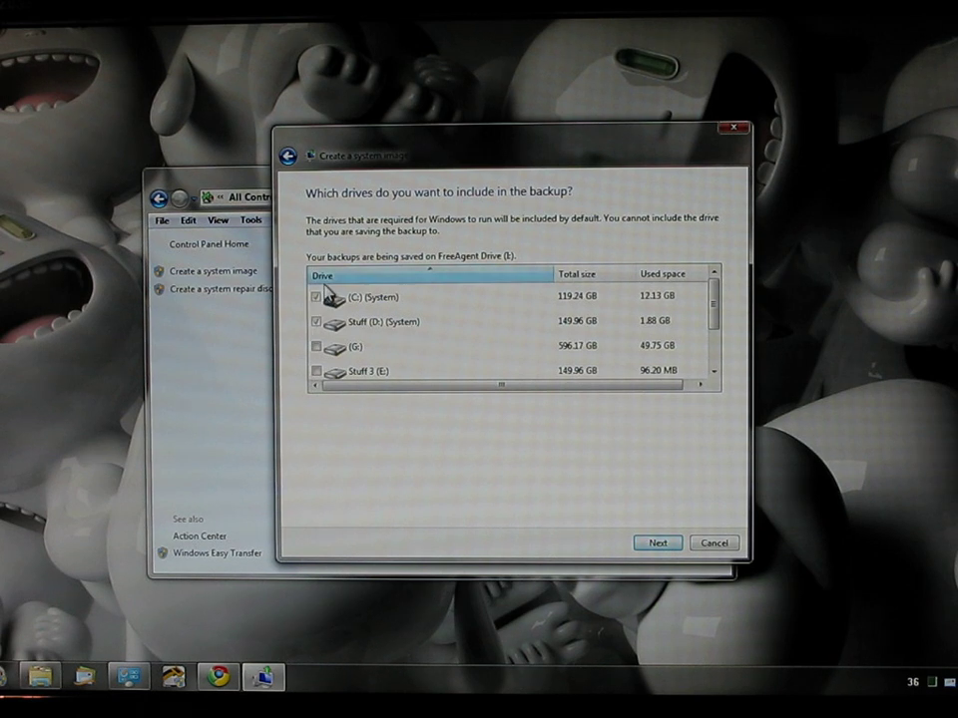
scroll(down, 3)
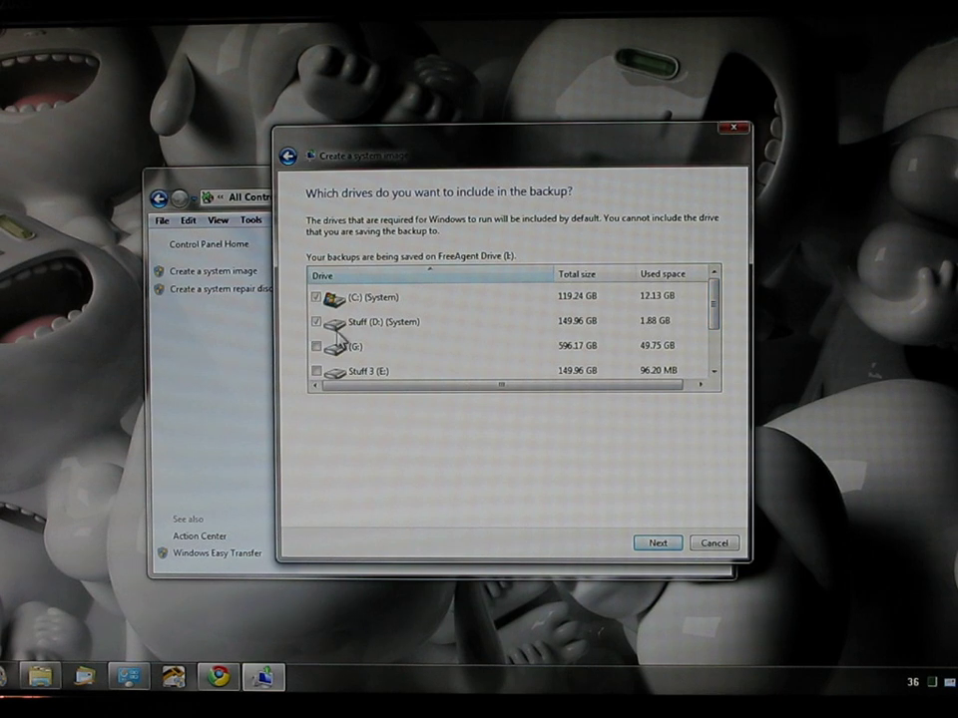
mouse_move(656, 543)
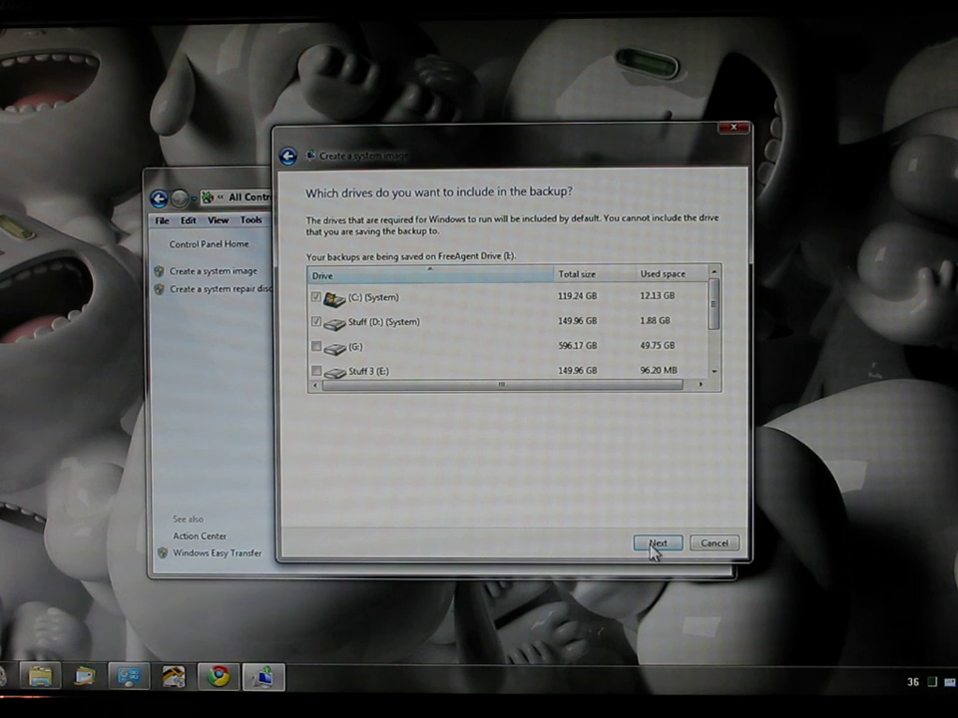
Step: Proceed to the confirmation summary listing C: and D: for backup to FreeAgent Drive
click(656, 543)
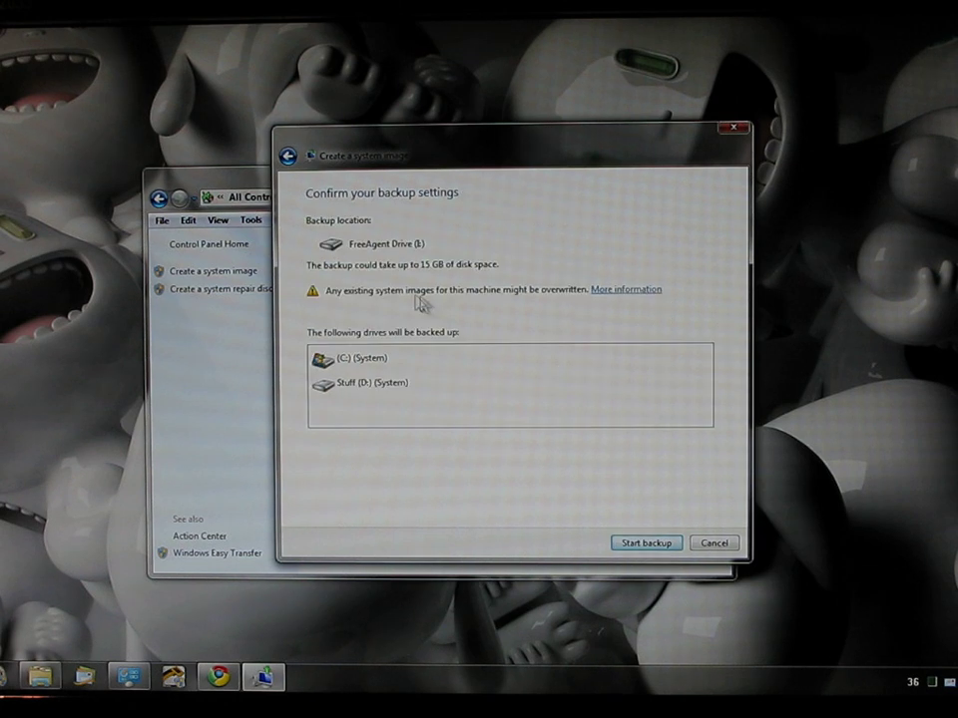
mouse_move(403, 307)
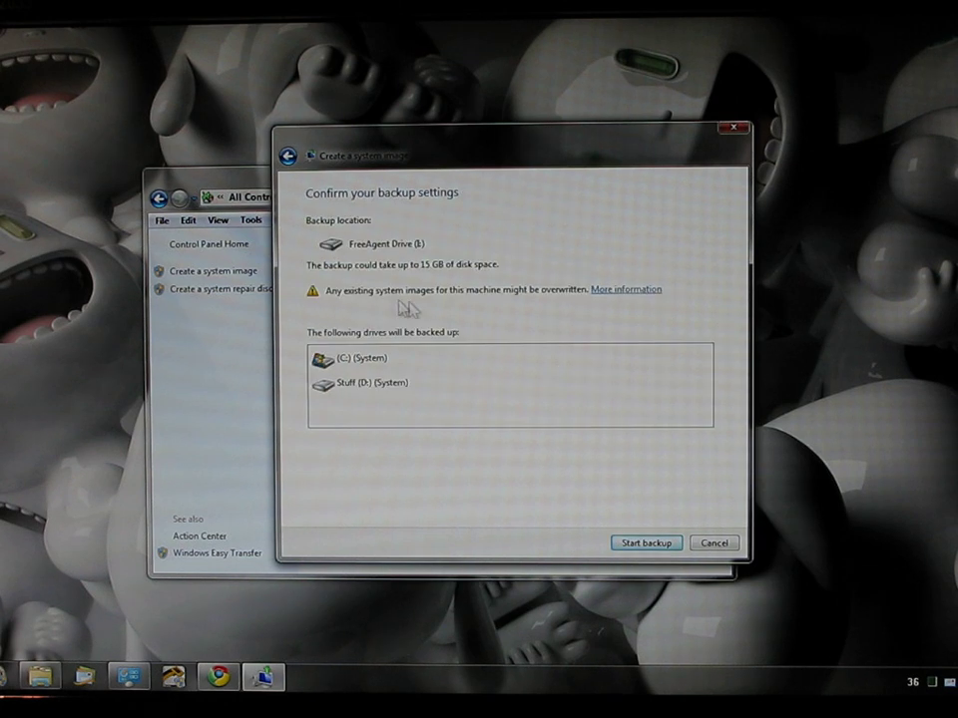
mouse_move(340, 318)
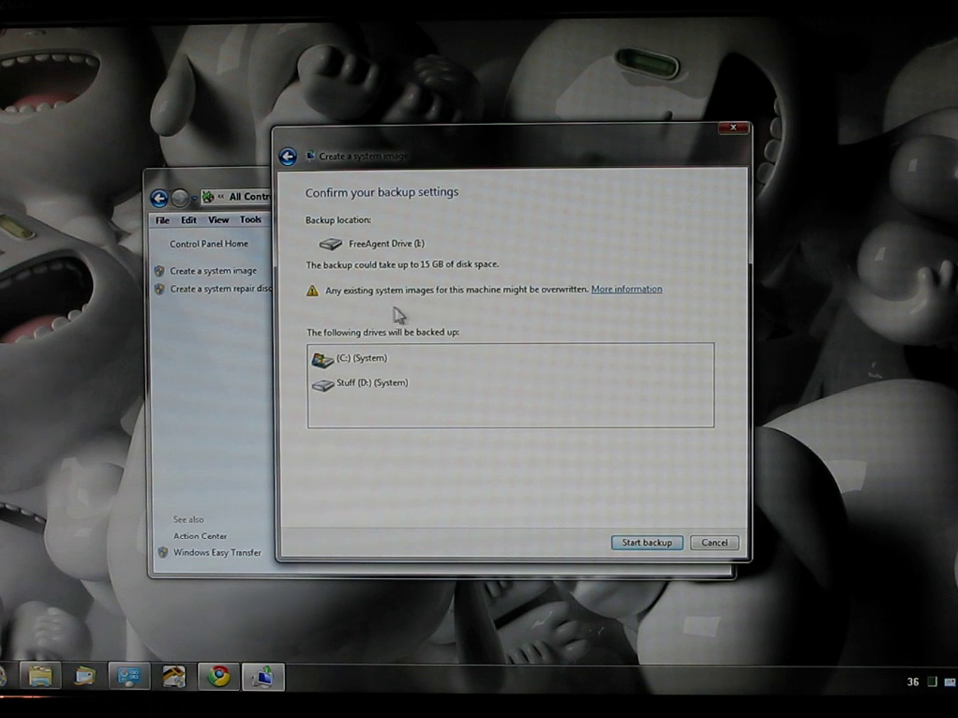
mouse_move(390, 310)
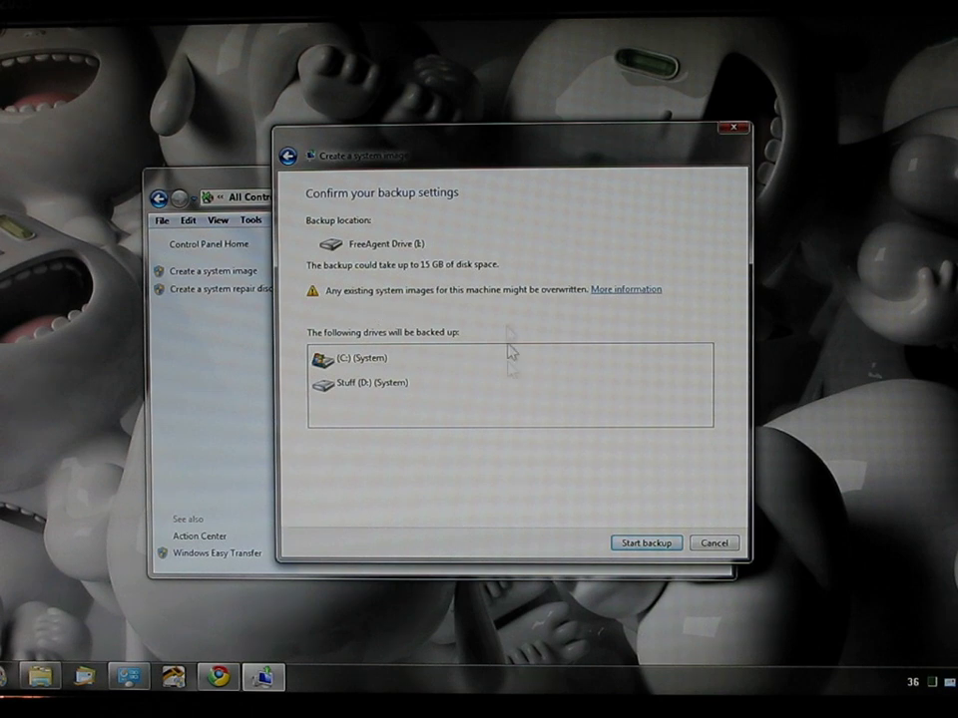
Step: Start the backup so Windows begins saving the system image of C:
click(646, 543)
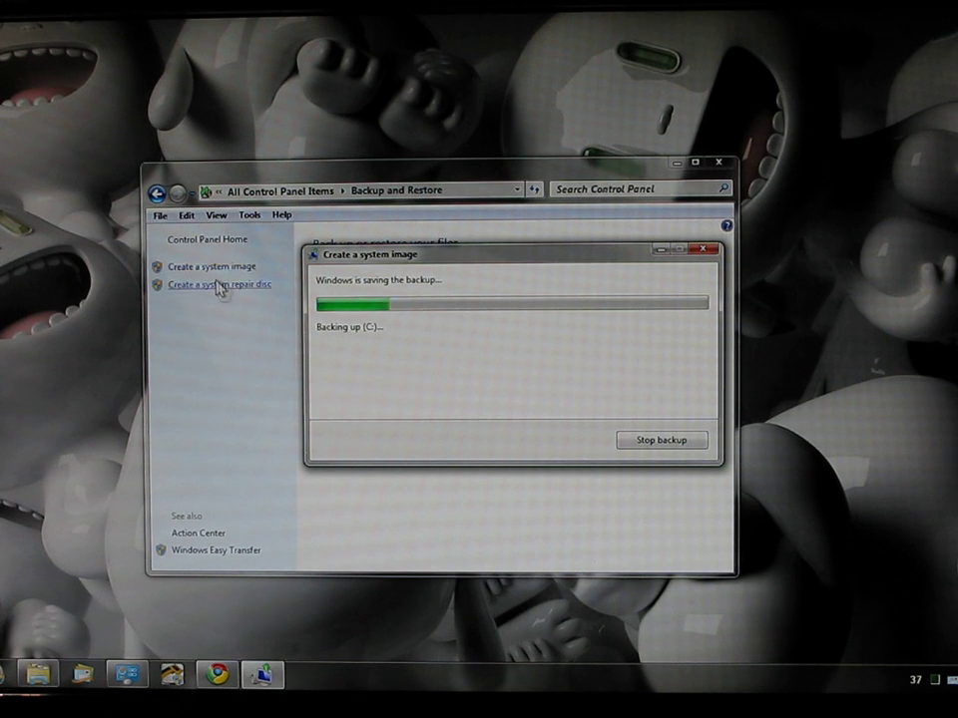
mouse_move(229, 431)
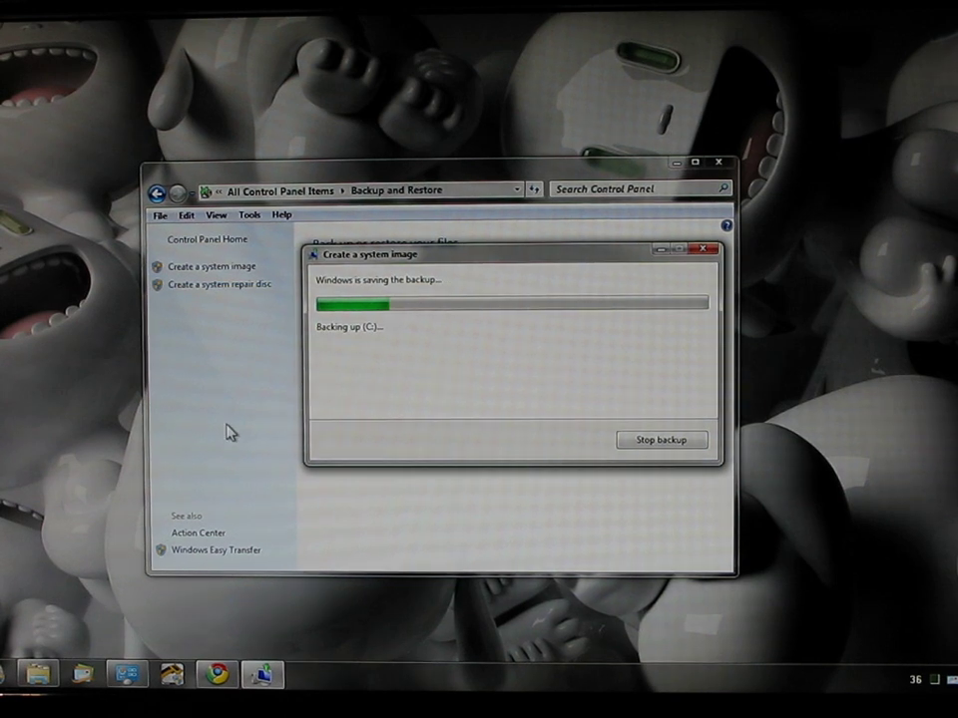